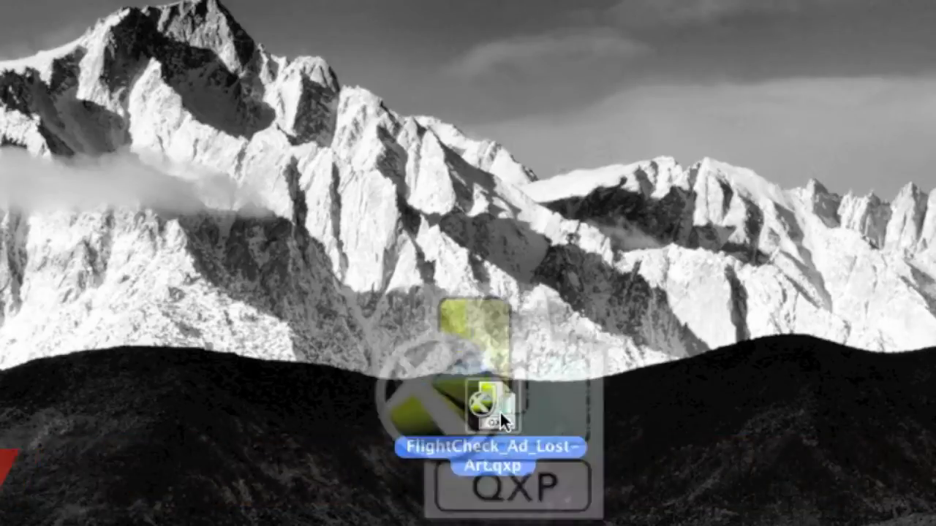
Step: Open FlightCheck_Ad_Lost-Art.qxp from the desktop in QuarkXPress and look over the ad
double_click(485, 407)
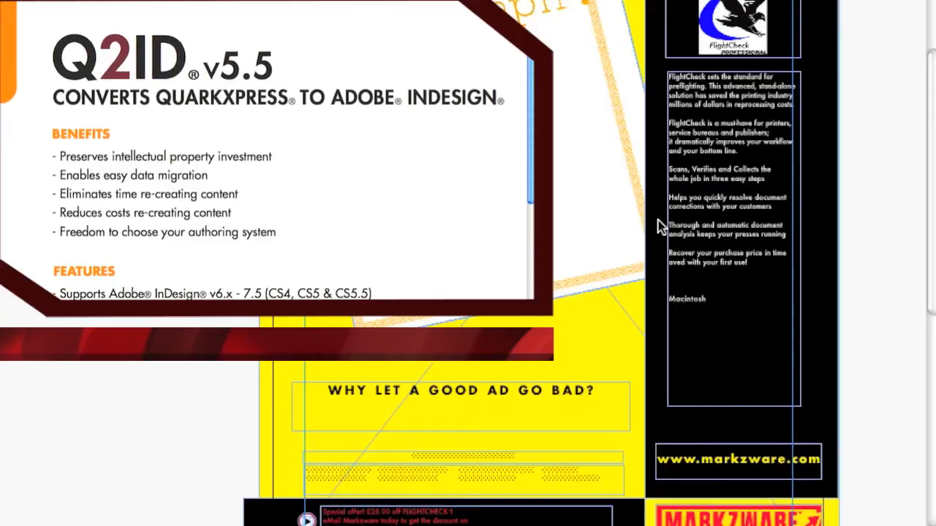
scroll(down, 3)
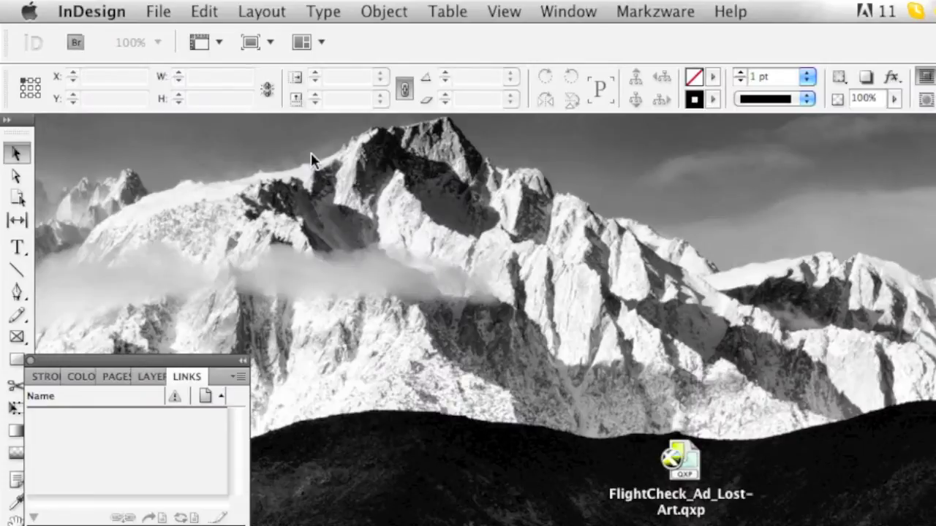
Step: View Q2ID Activation via Markzware > Q2ID > License Control, showing licensed with no expiry
click(655, 12)
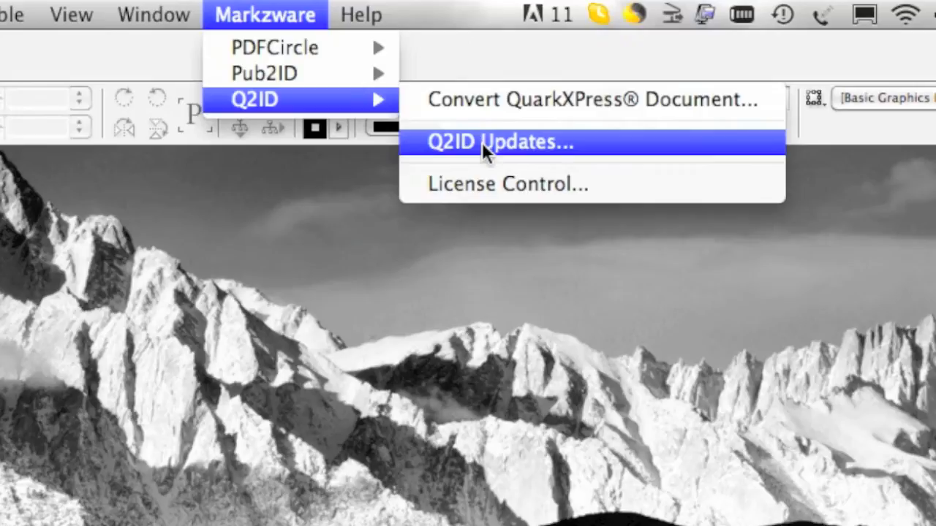
mouse_move(494, 154)
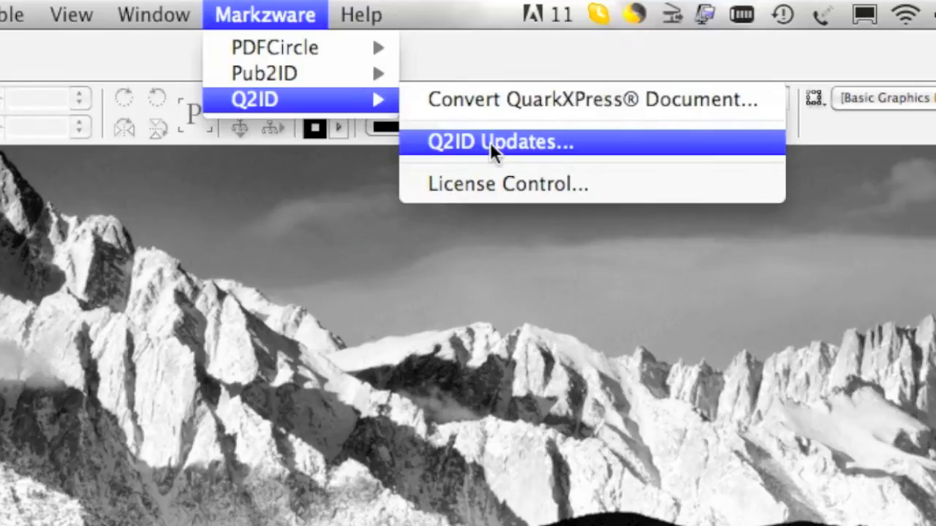
mouse_move(509, 169)
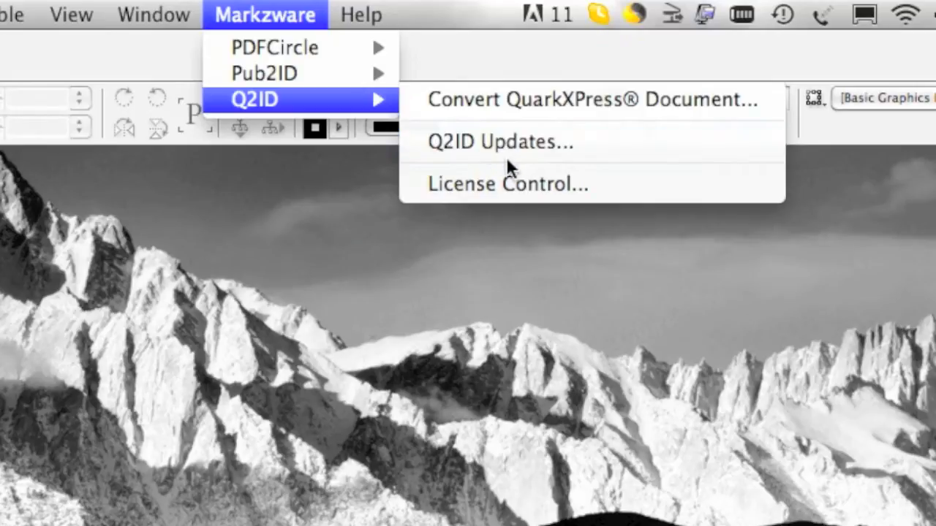
mouse_move(529, 198)
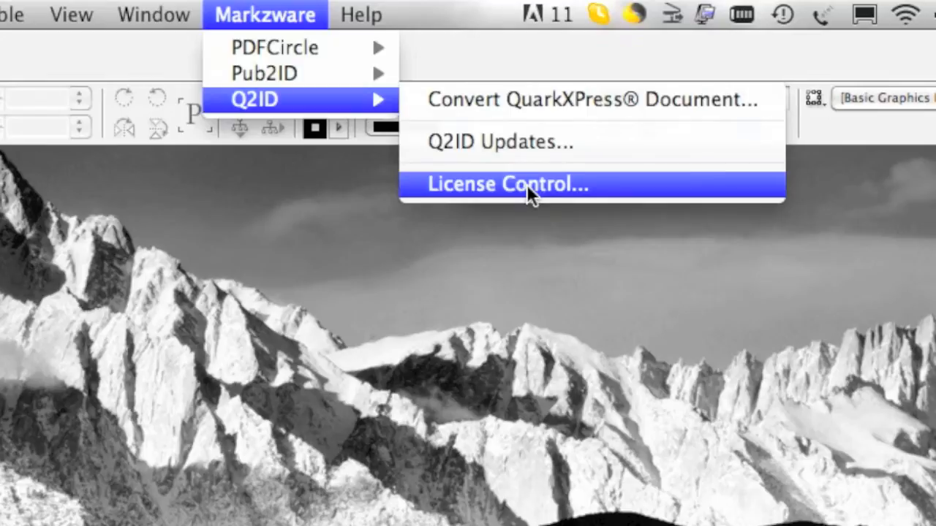
click(503, 184)
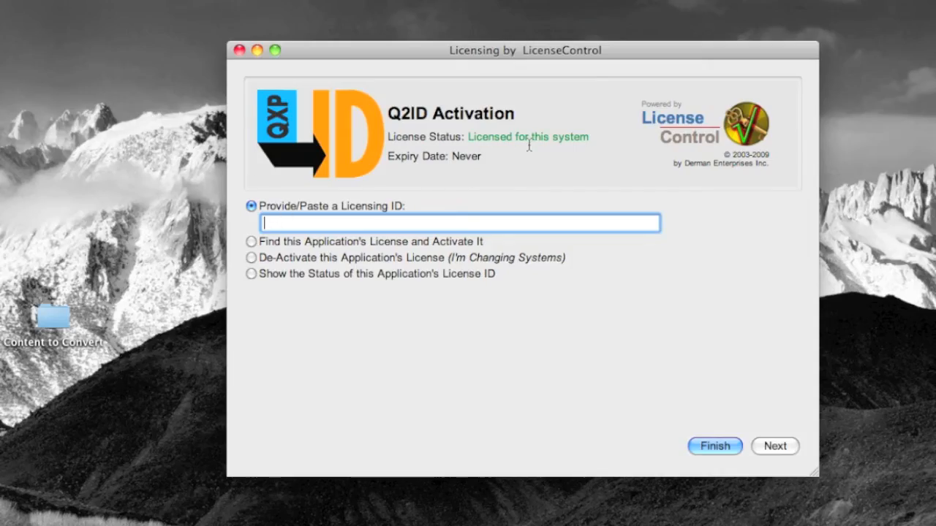
mouse_move(272, 260)
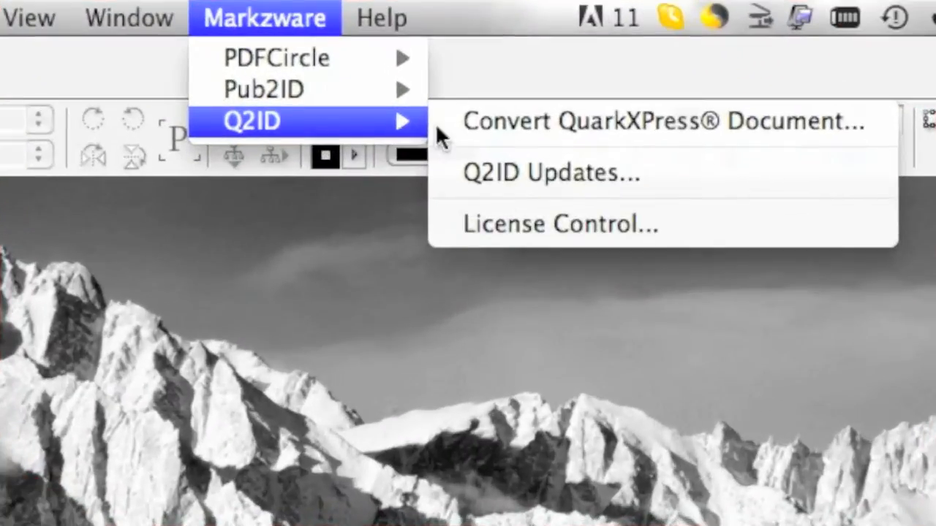
mouse_move(521, 133)
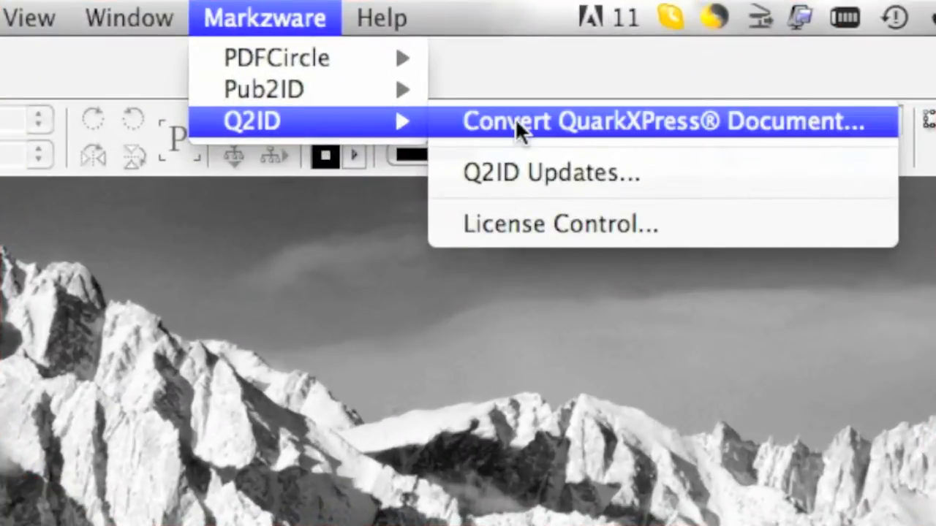
Step: Start Convert QuarkXPress Document, browsing the Desktop for FlightCheck_Ad_Lost-Art.qxp
click(661, 121)
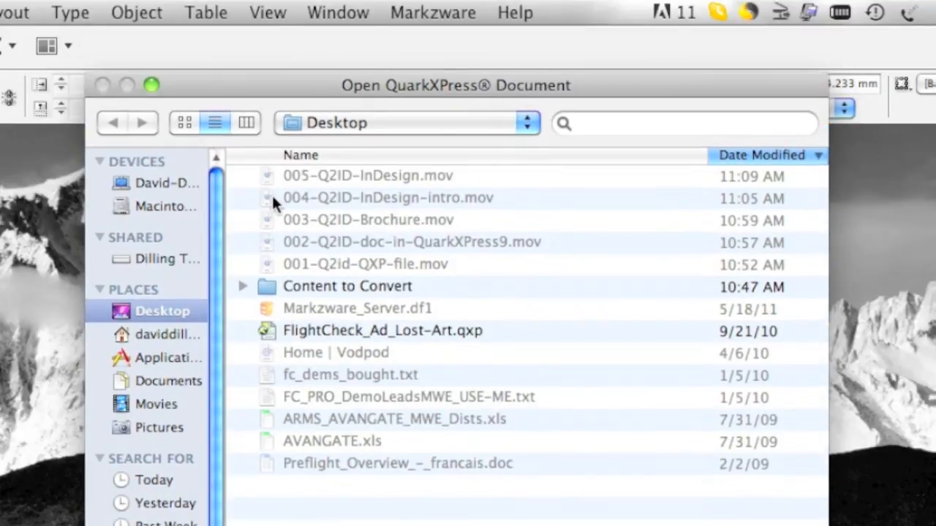
mouse_move(315, 271)
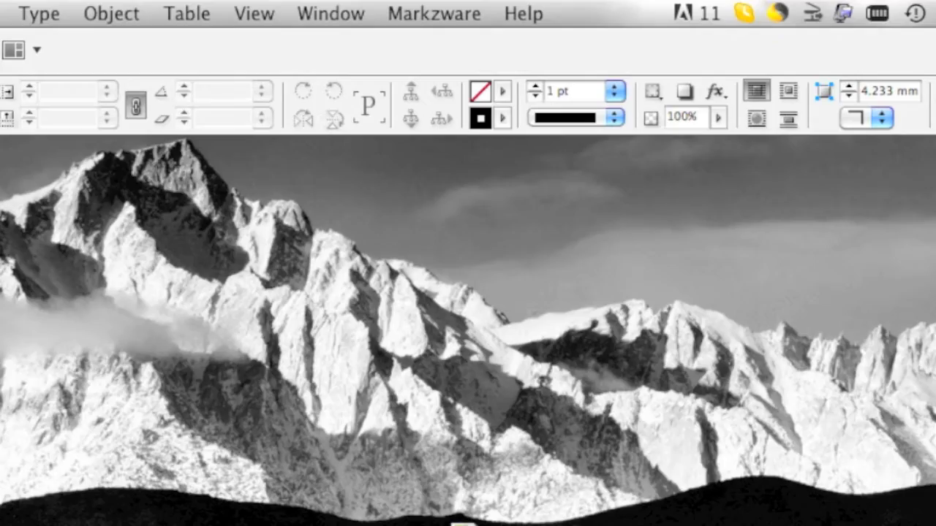
mouse_move(573, 292)
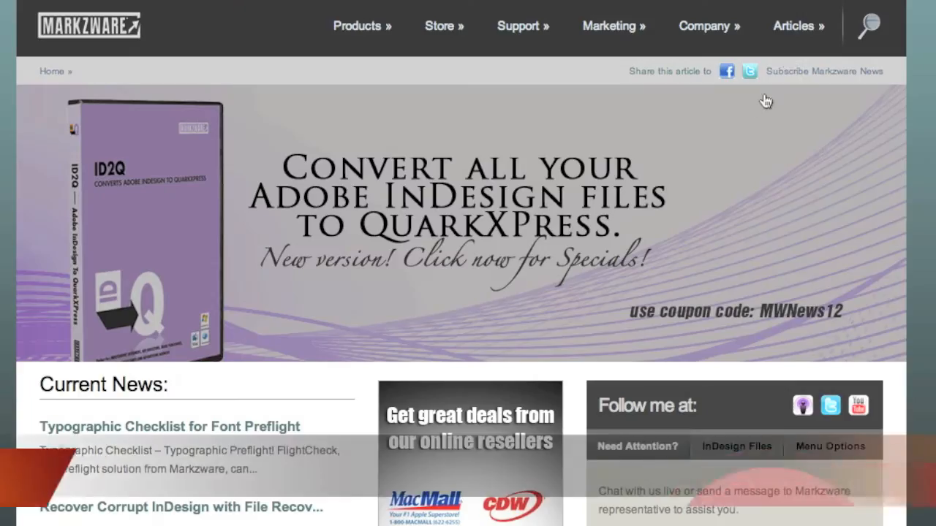
Step: Go to the Q2ID (Quark to InDesign) articles page from the Articles menu
click(799, 25)
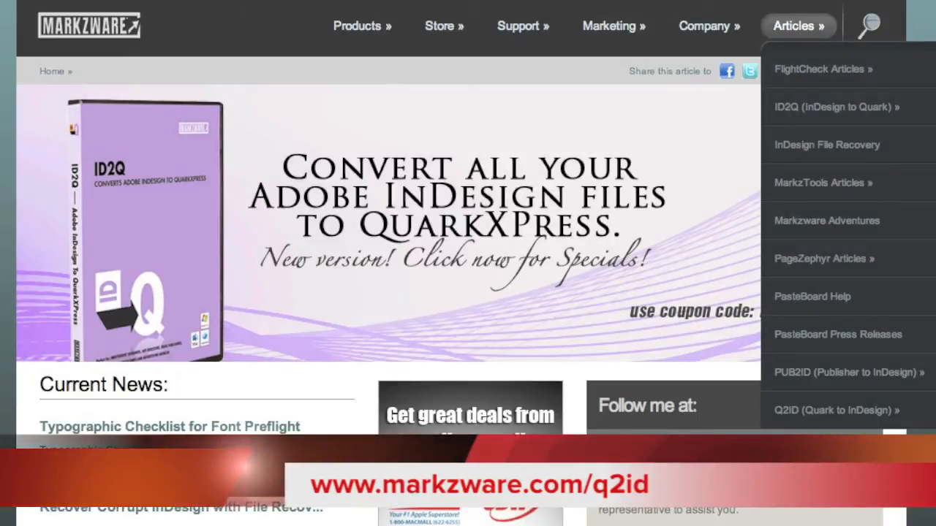
click(837, 409)
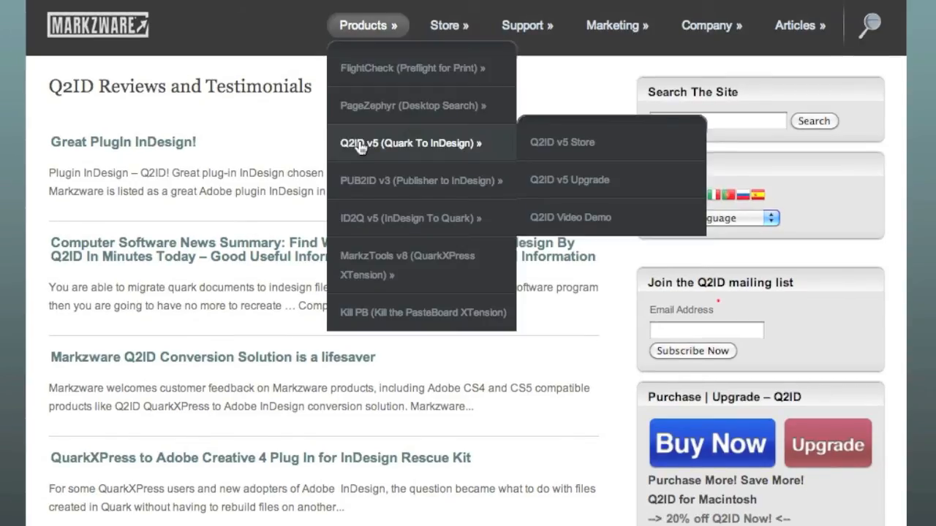
Step: Browse the Q2ID v5 (Quark To InDesign) product page with its demo video and purchase options
click(409, 144)
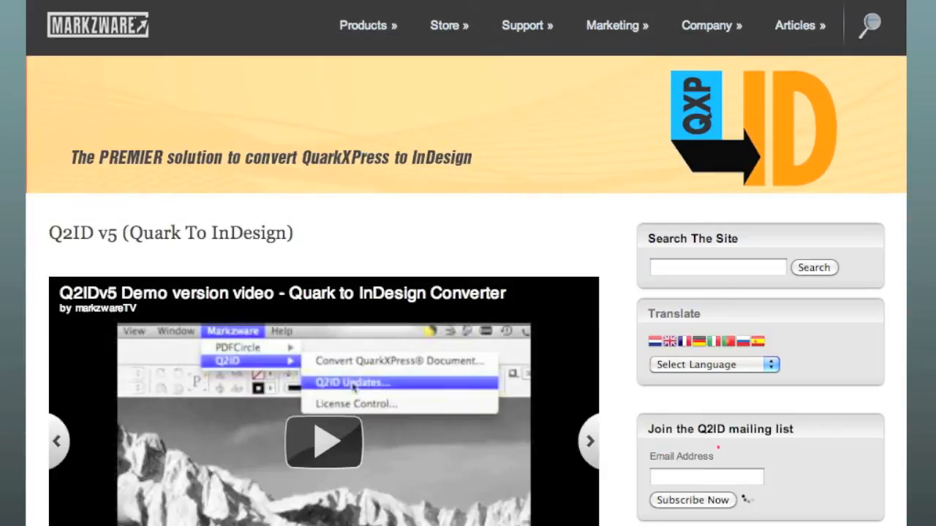
scroll(down, 3)
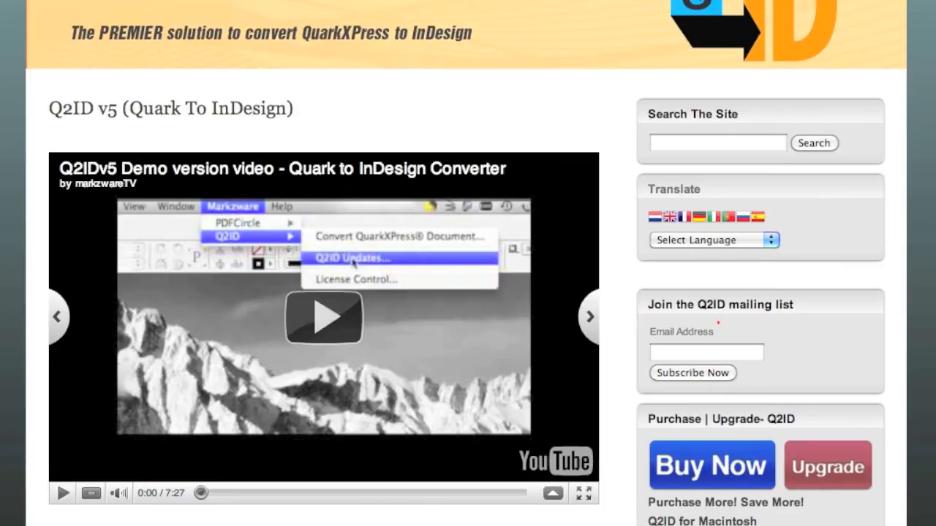
scroll(down, 3)
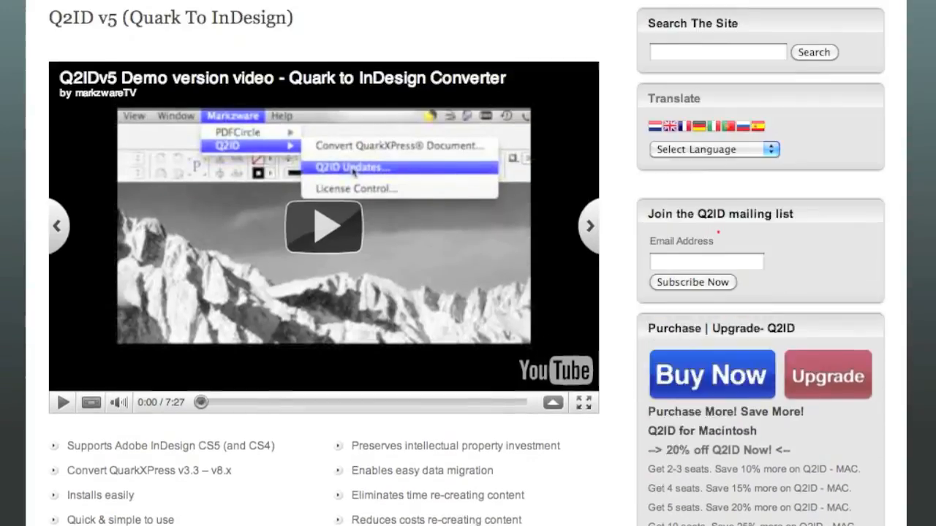
scroll(up, 3)
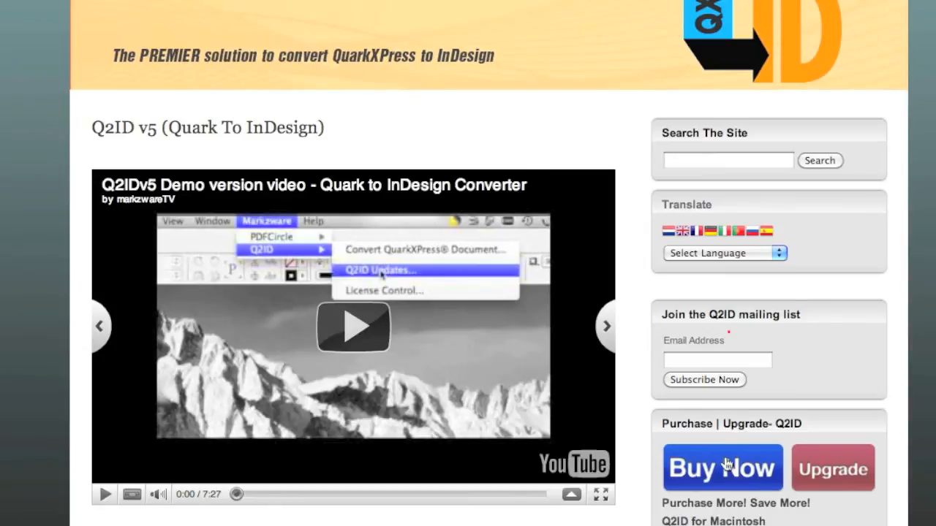
mouse_move(724, 465)
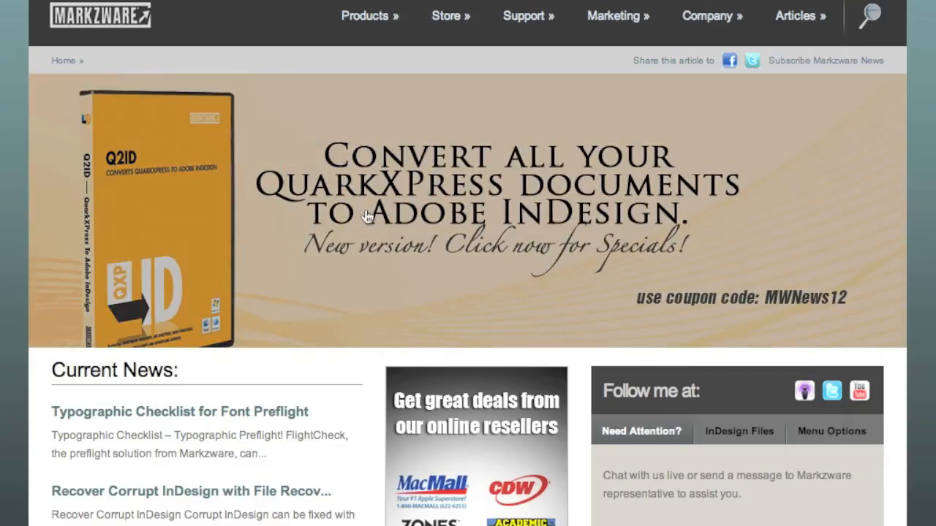
mouse_move(260, 258)
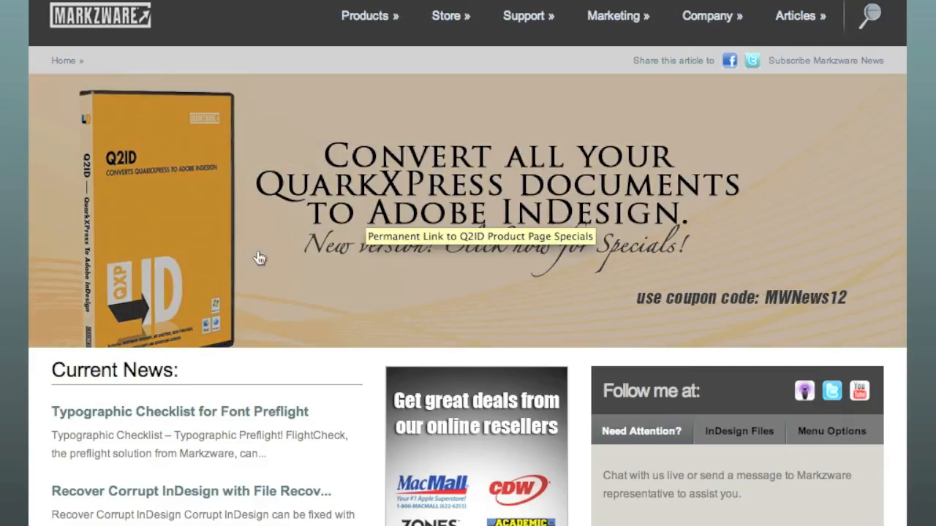